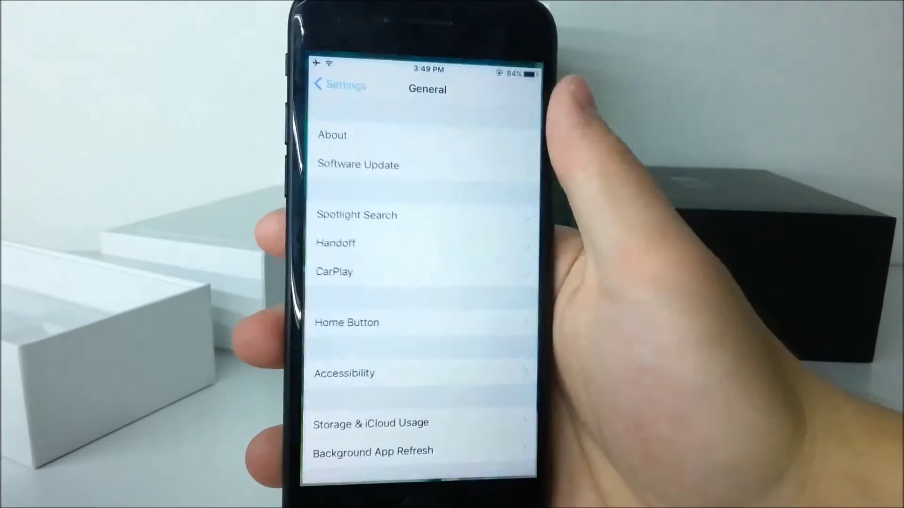
View the Software Update page listing iOS 10.1.1 (63.4 MB) ready to download and install.
{"action": "left_click", "coordinate": [358, 164]}
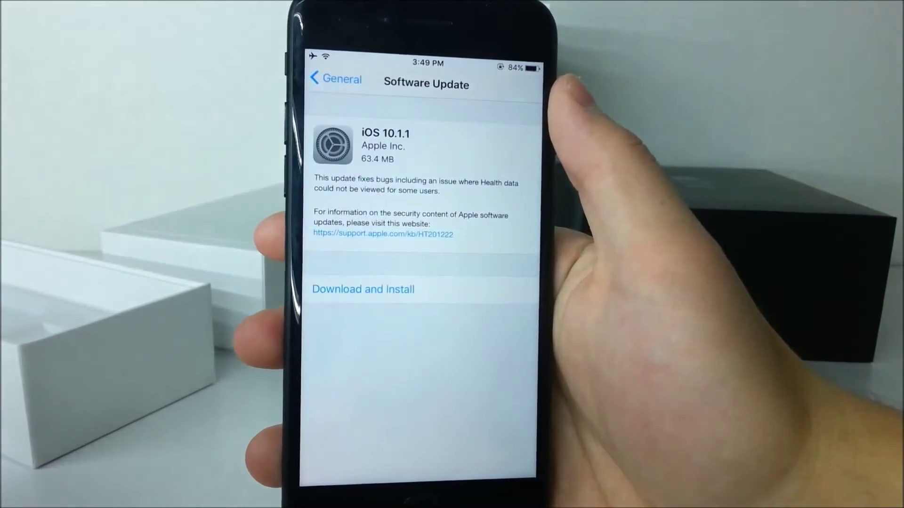